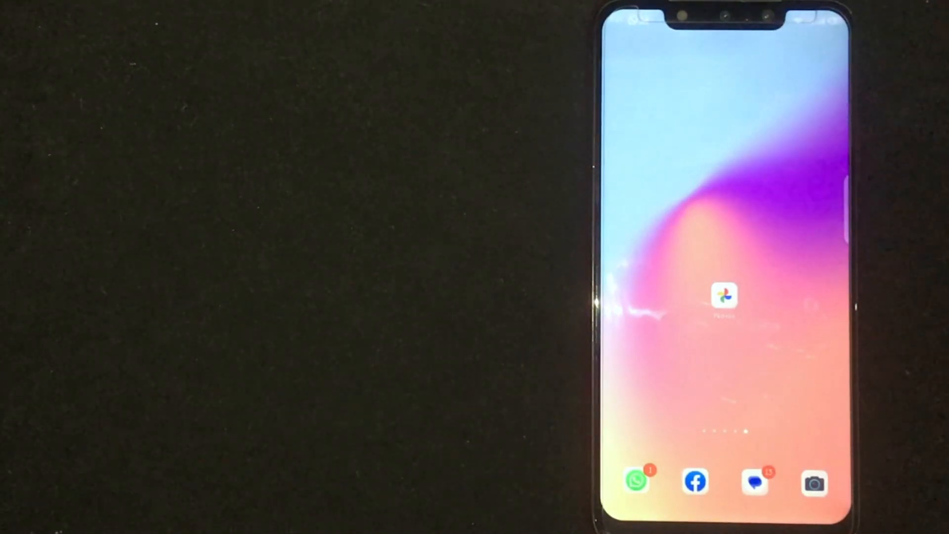
# Launch Google Photos from the Android home screen
pyautogui.click(724, 297)
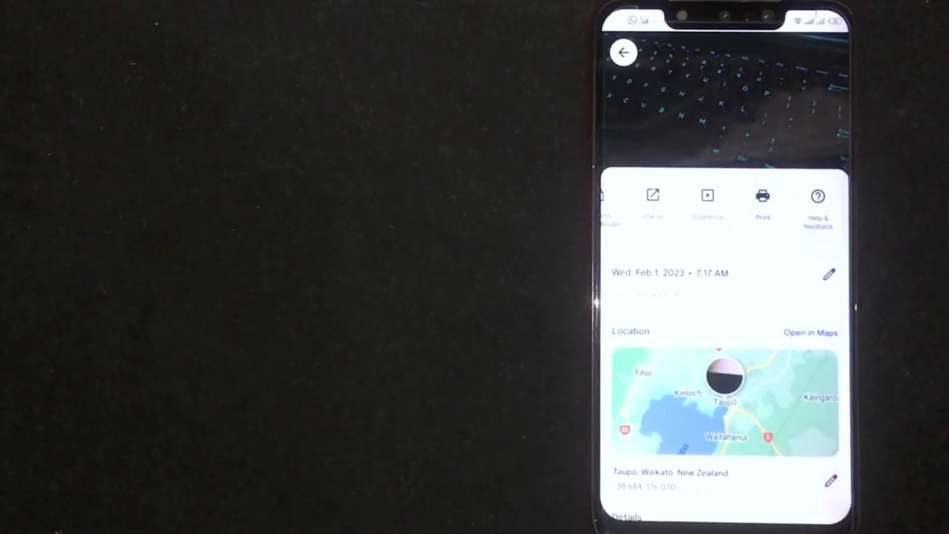
# Send the keyboard photo to the print dialog with Save as PDF on Letter paper
pyautogui.click(762, 200)
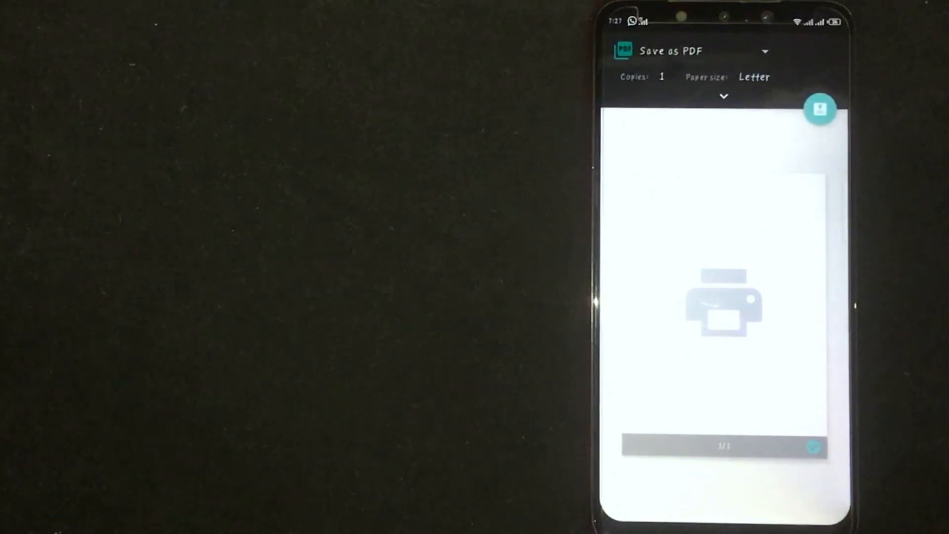